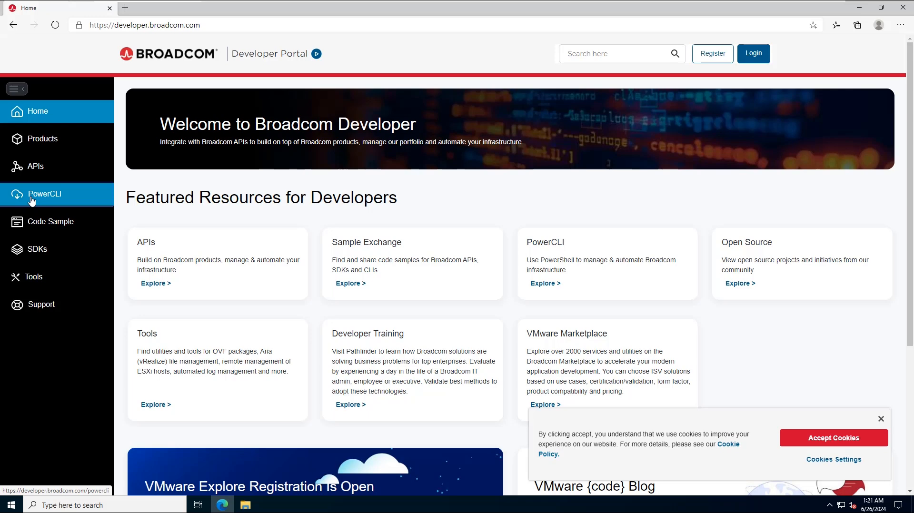
Open the PowerCLI page in the developer portal to see the Install-Module example.
click(45, 193)
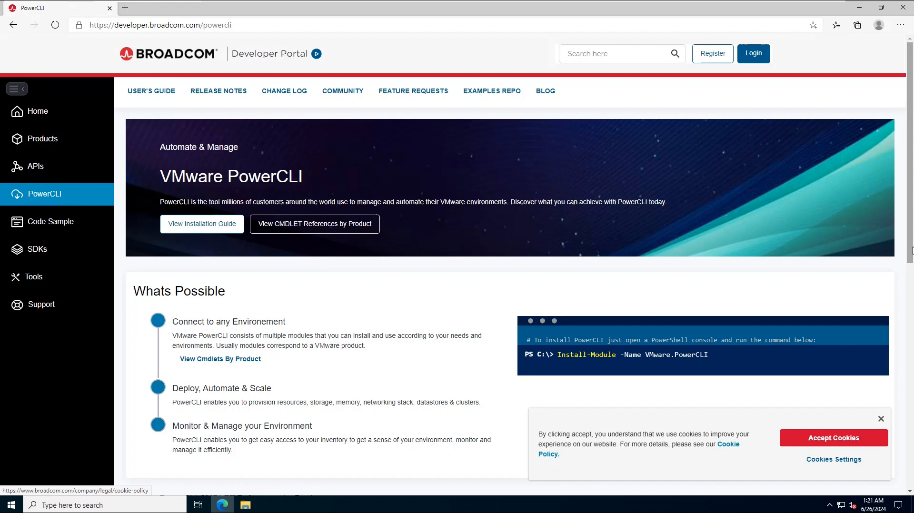
scroll(down, 3)
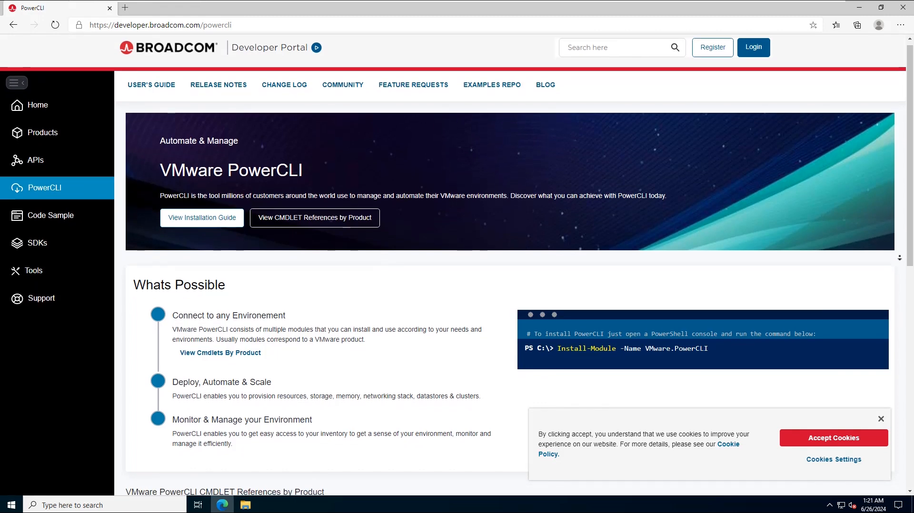
scroll(down, 3)
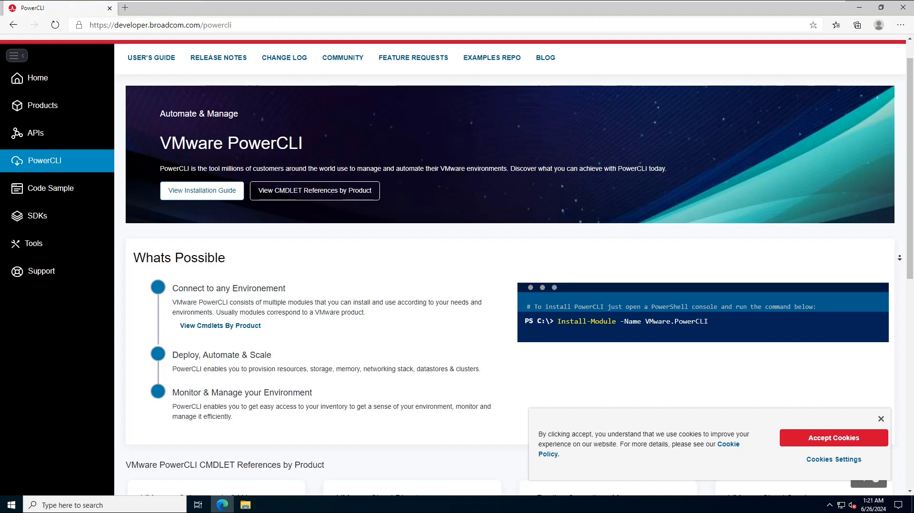
mouse_move(766, 304)
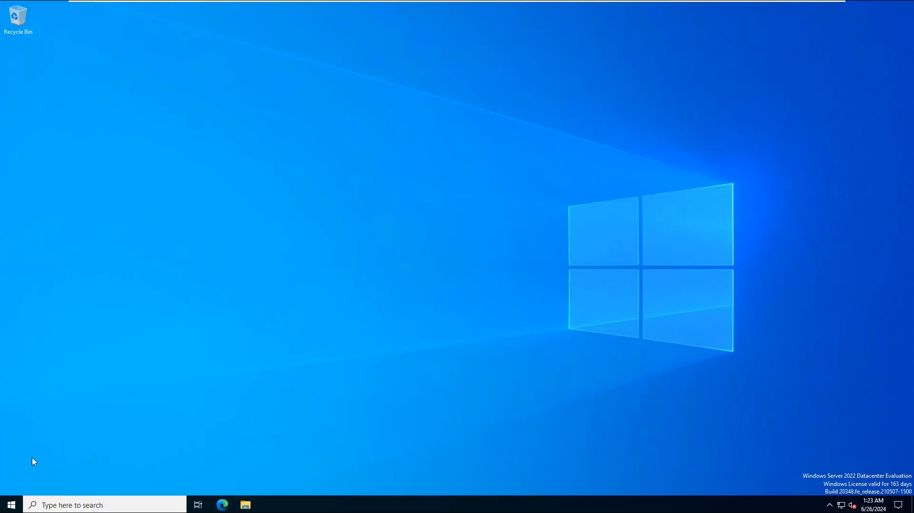
Search the Start menu for 'pow' and launch Windows PowerShell.
click(10, 504)
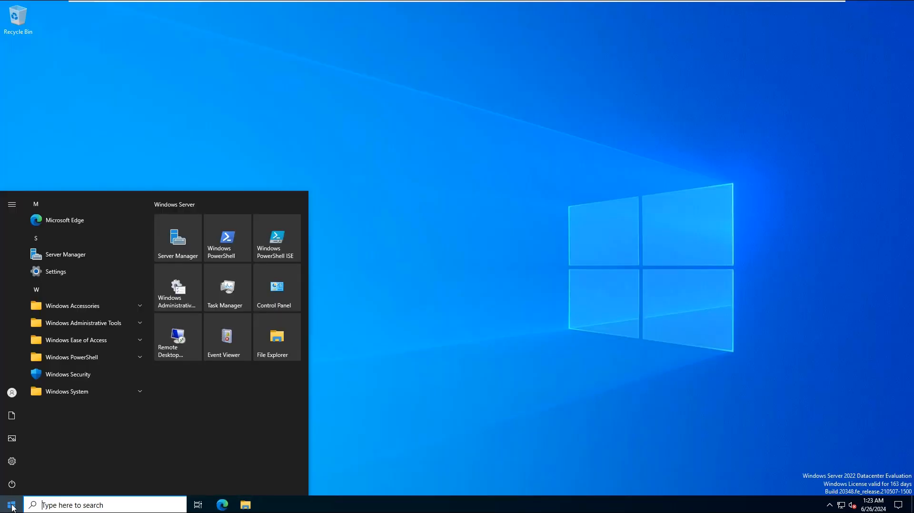
text(pow)
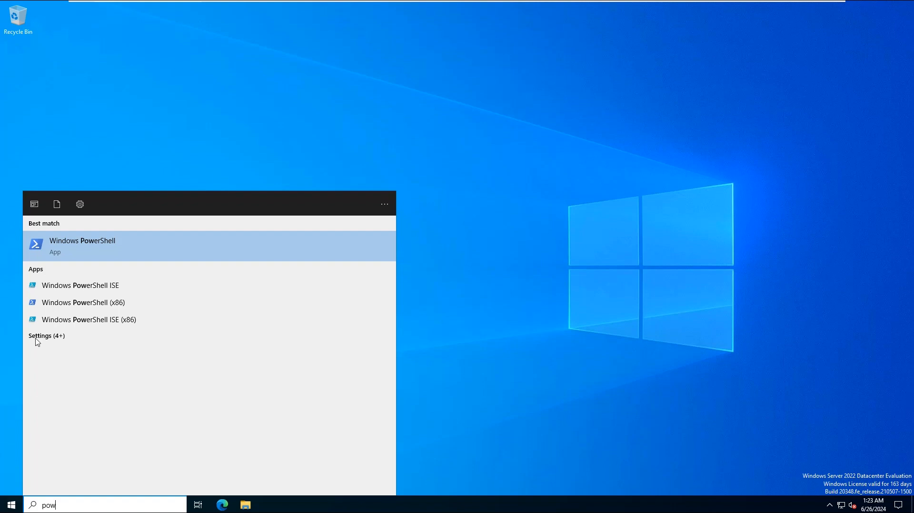
click(82, 246)
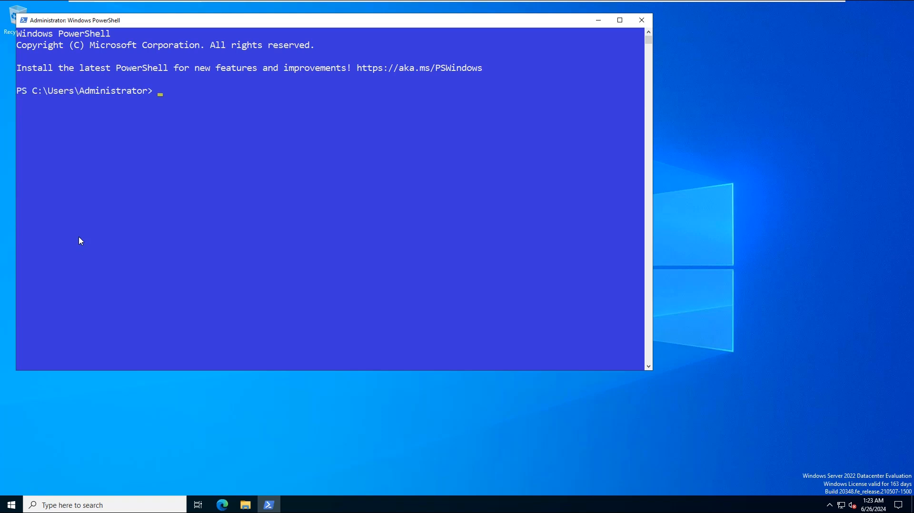
Install VMware.PowerCLI with Install-Module, accepting the NuGet provider and answering Y to PSGallery.
click(619, 20)
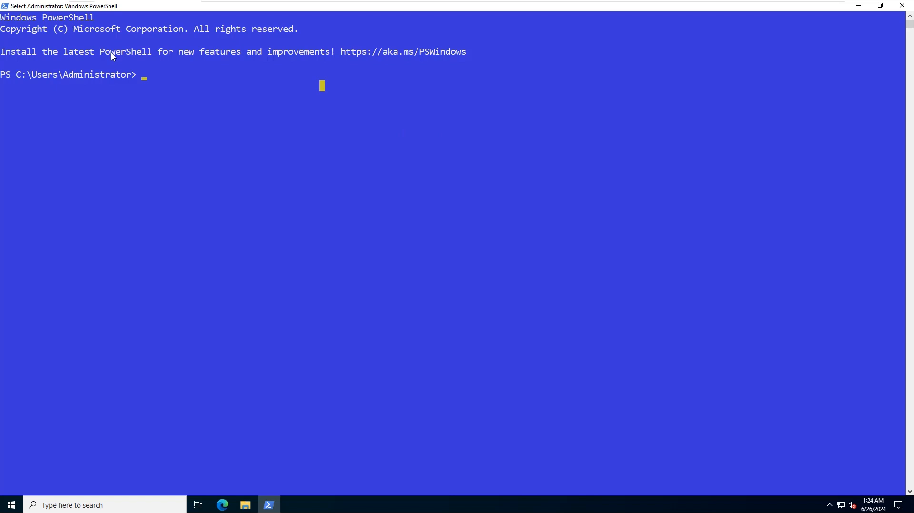
text(Install-Module -Name)
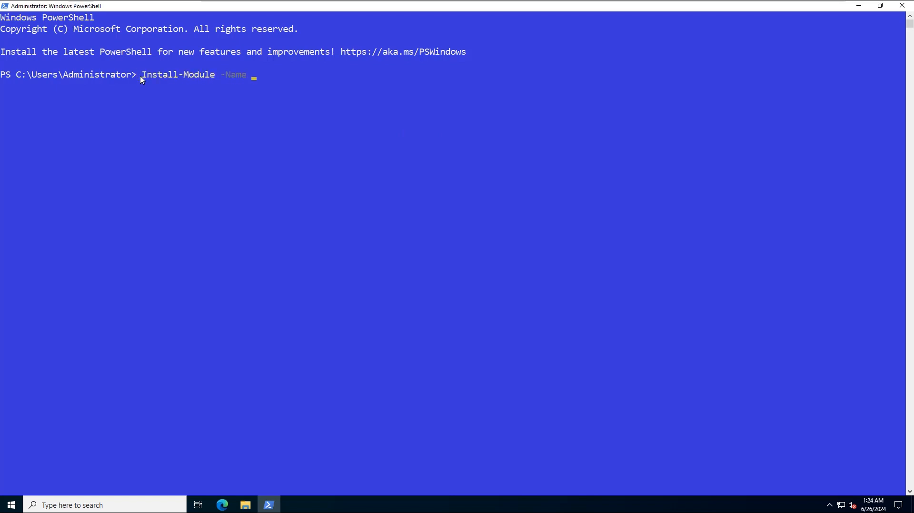
text(VMware.PowerCLI)
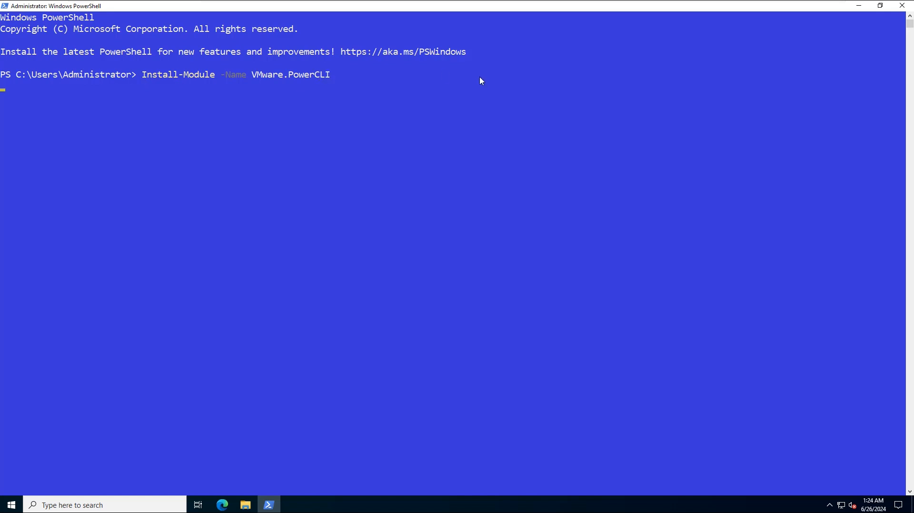
key(Enter)
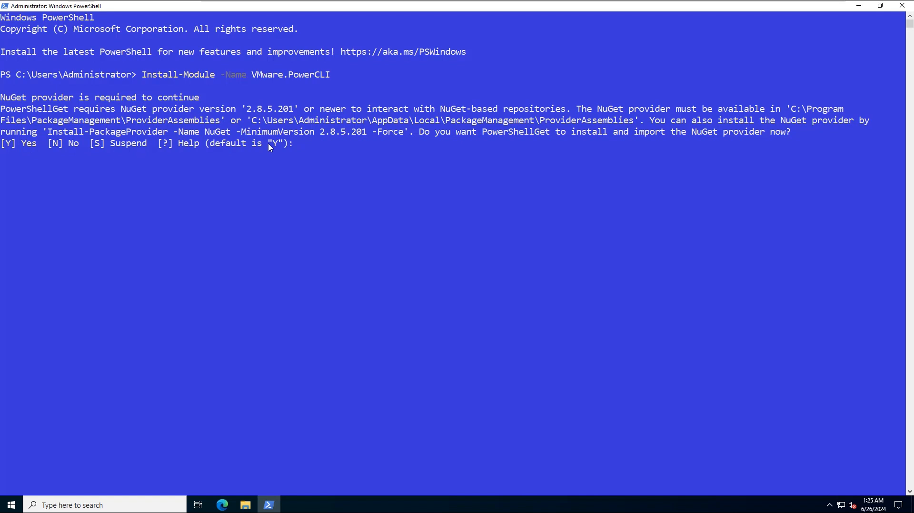
mouse_move(295, 148)
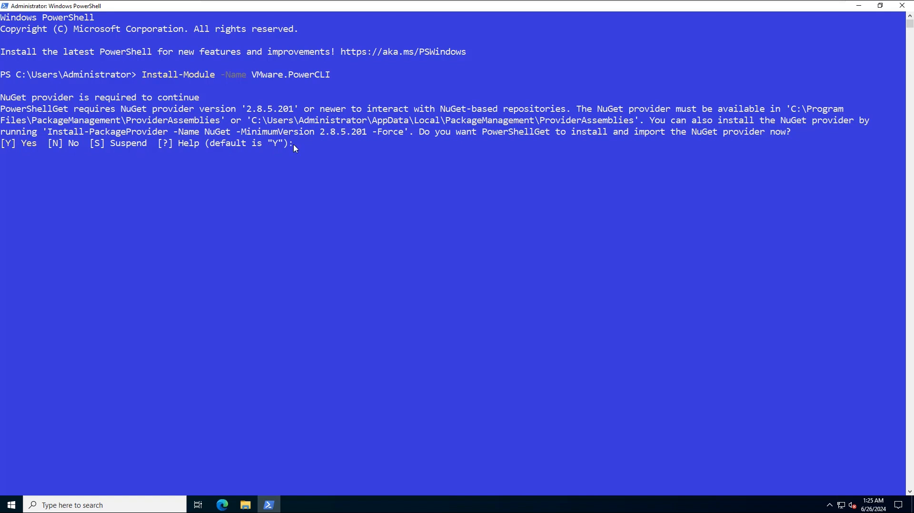
key(Enter)
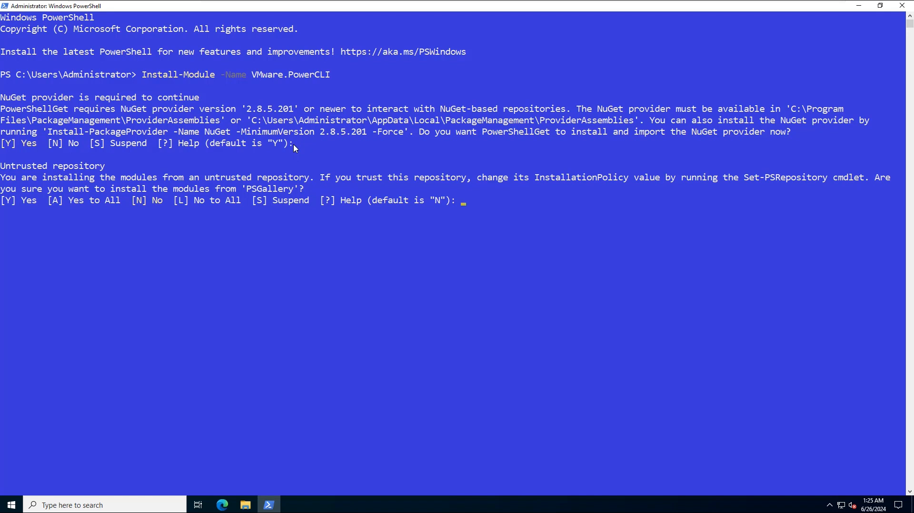
text(Y)
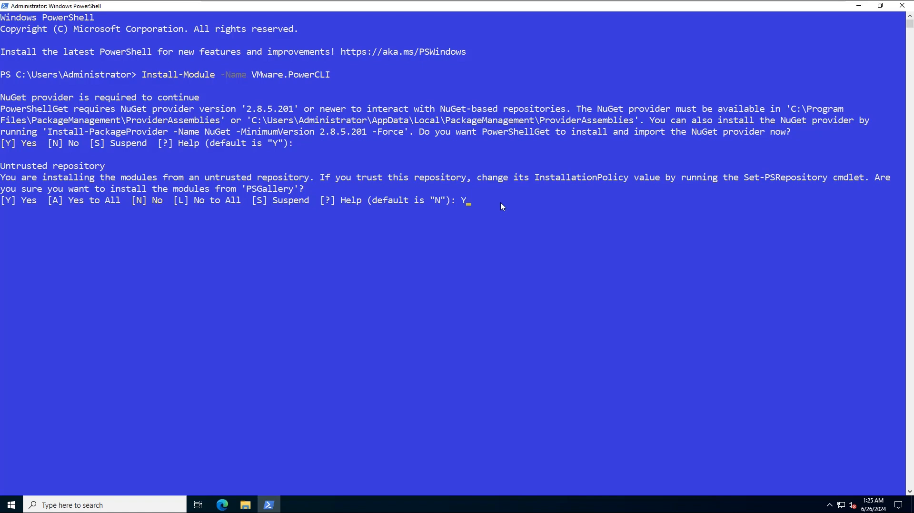
key(enter)
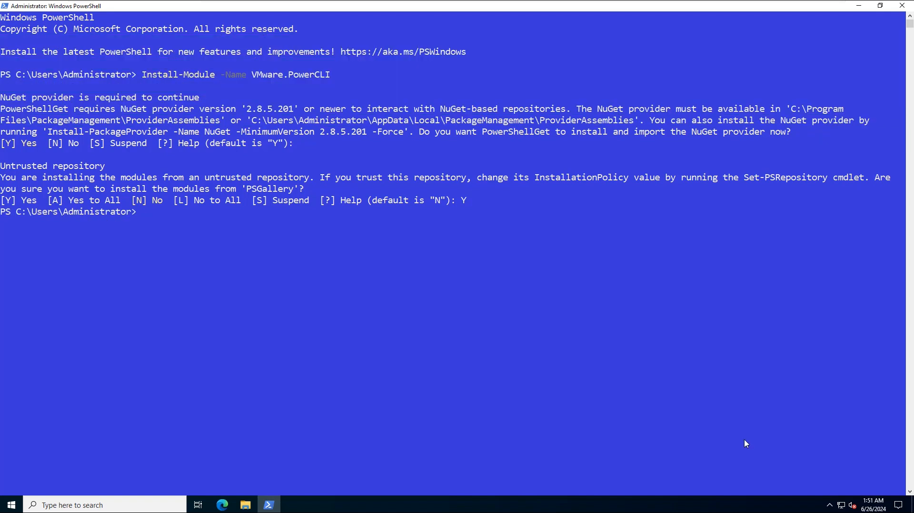
Run Get-Module to list the currently loaded built-in modules.
text(G)
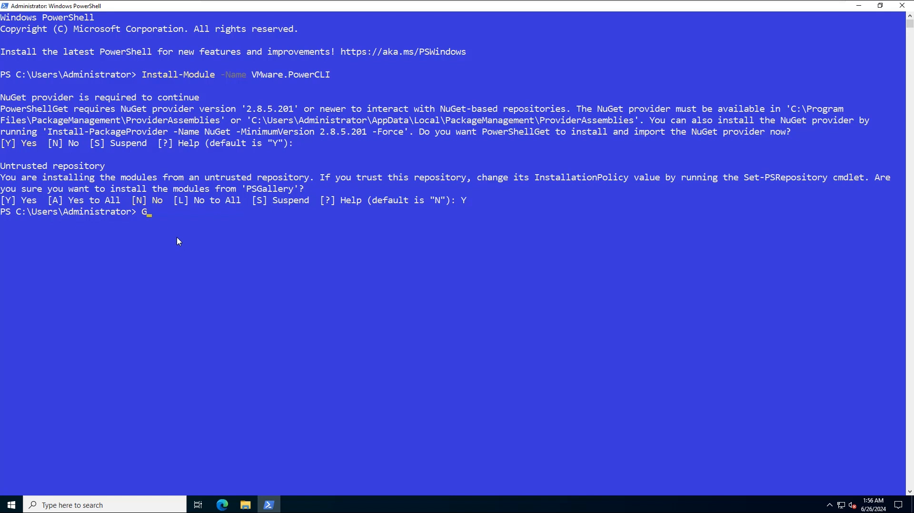
text(et-Modu)
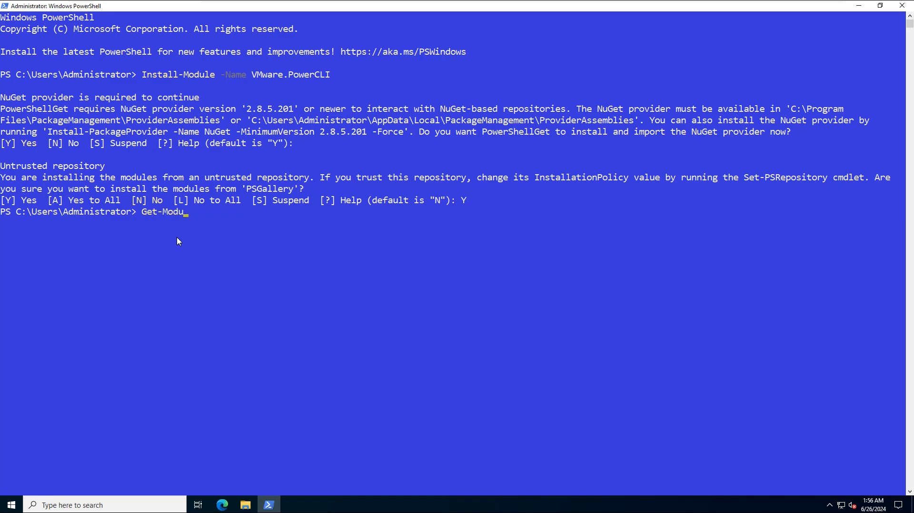
text(le)
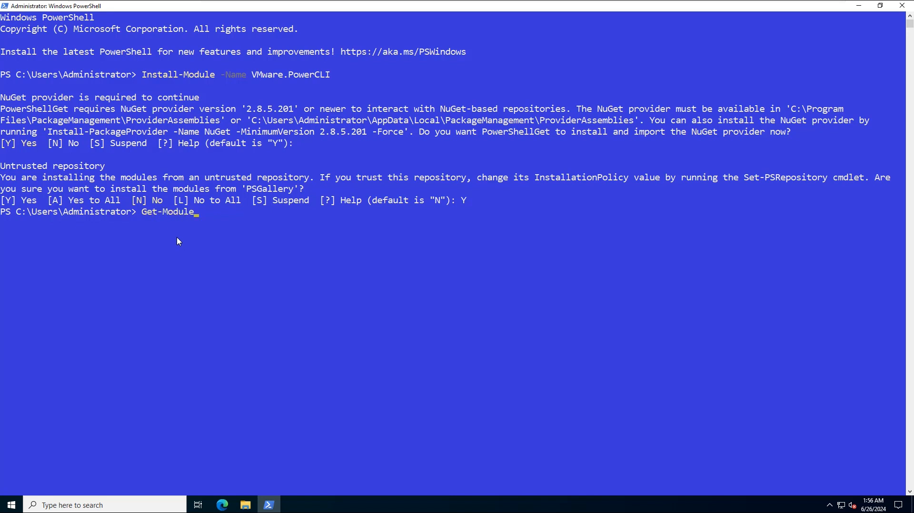
key(Enter)
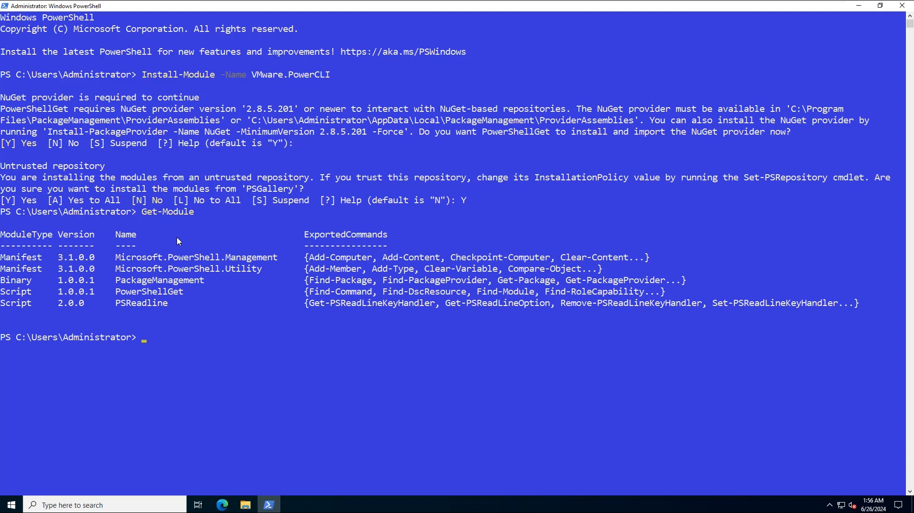
mouse_move(246, 344)
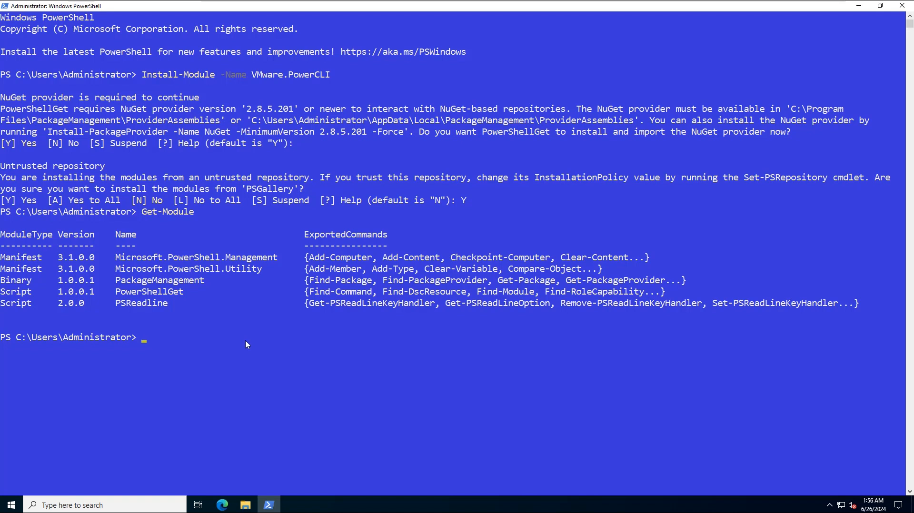
Import the vmware.powercli module, showing the CEIP warning and welcome banner.
text(import-Module -Name)
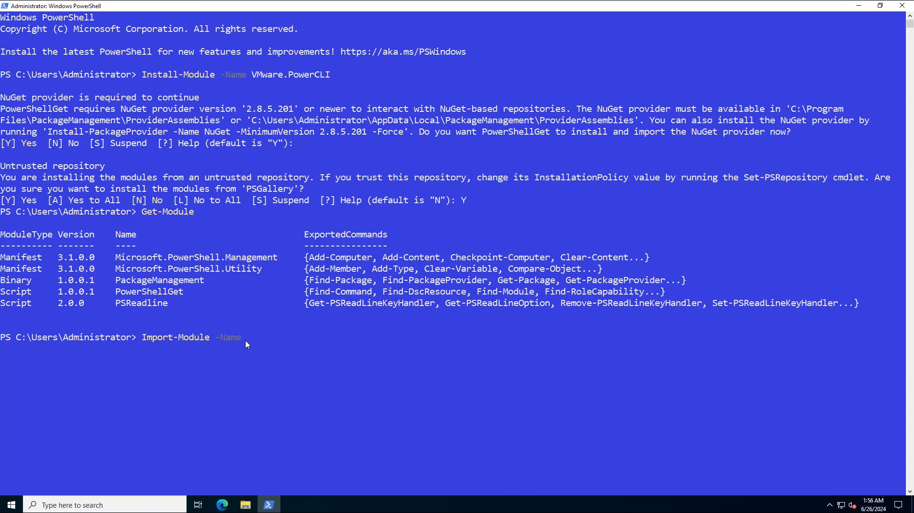
text(vmware.po)
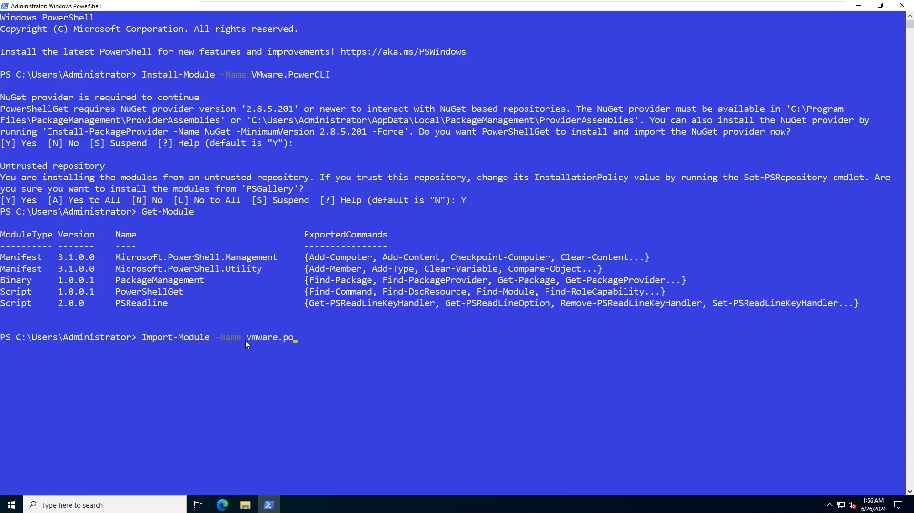
text(wercli)
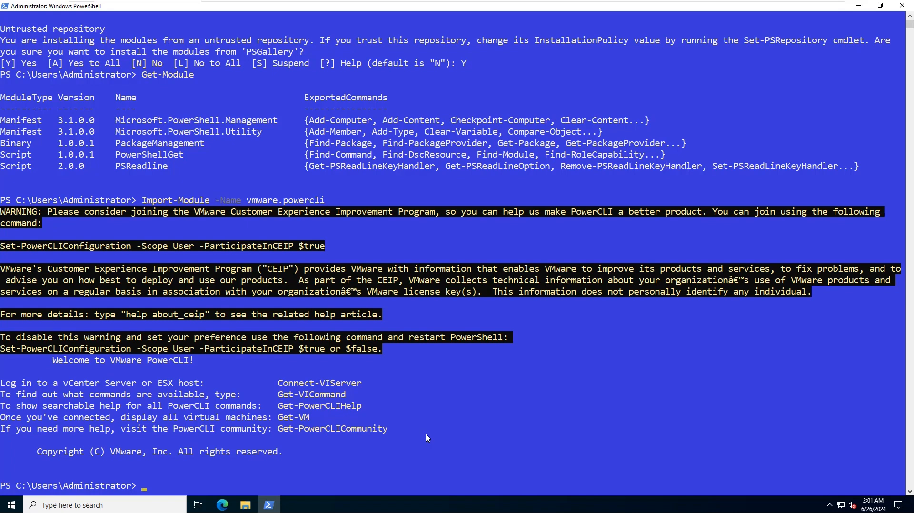
click(285, 348)
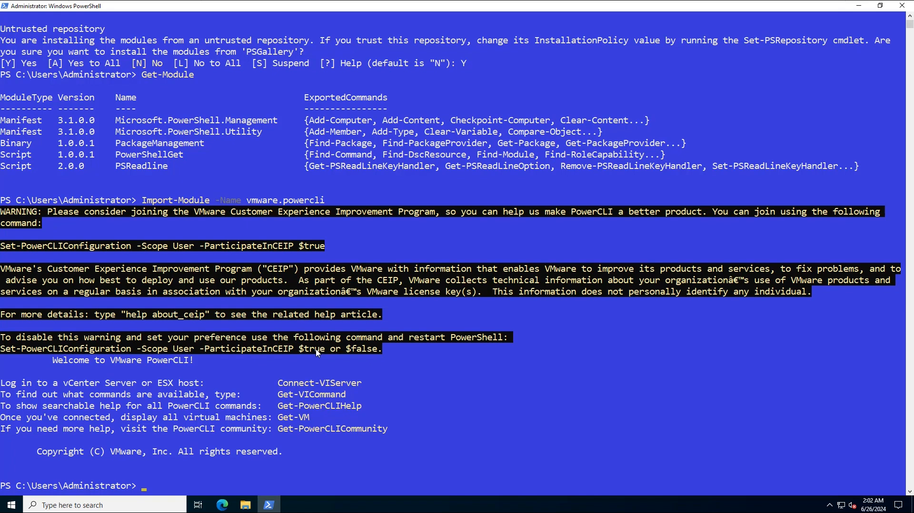
Set PowerCLI configuration with -Scope User -ParticipateInCEIP $true and confirm with Y.
text(Set-PowerCLIConfiguration -Scope User -ParticipateInCEIP $true)
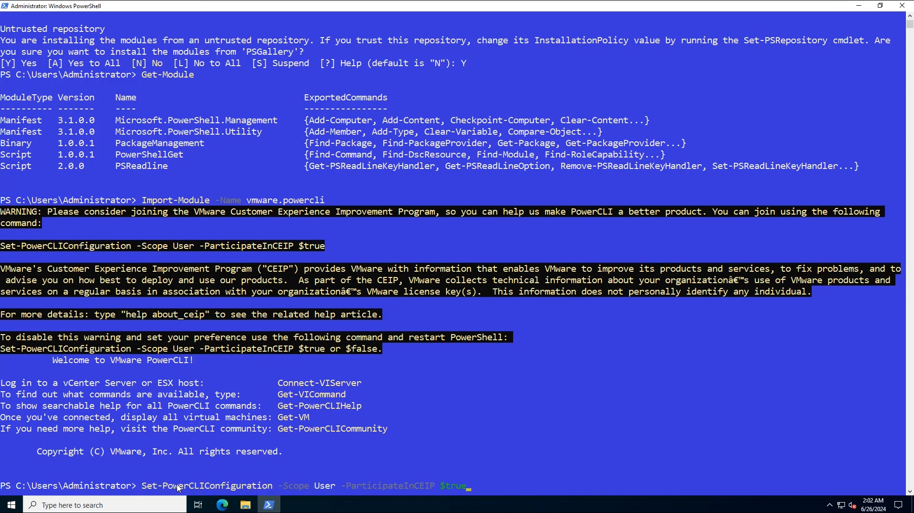
key(Enter)
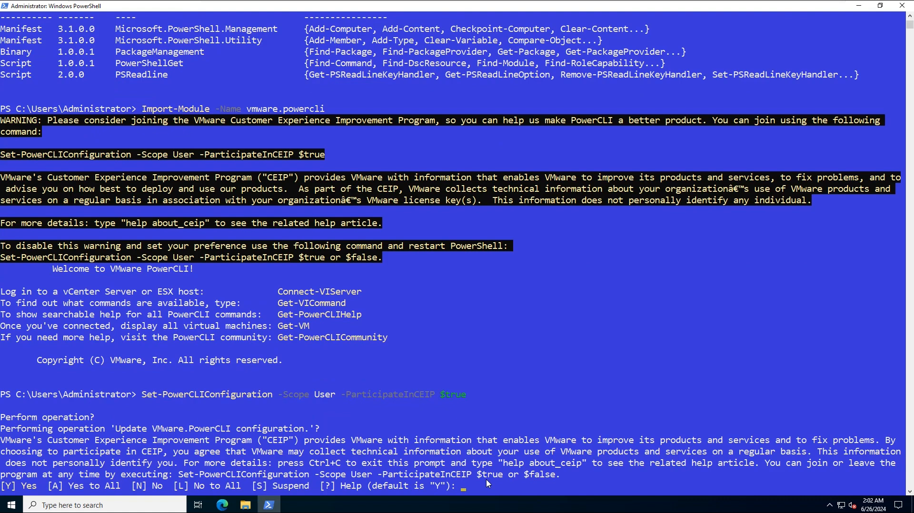
text(y)
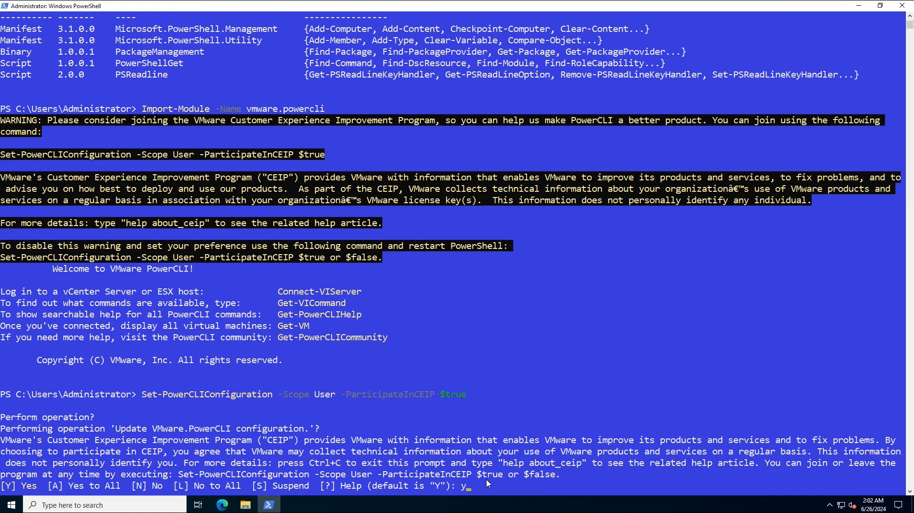
key(shift+y)
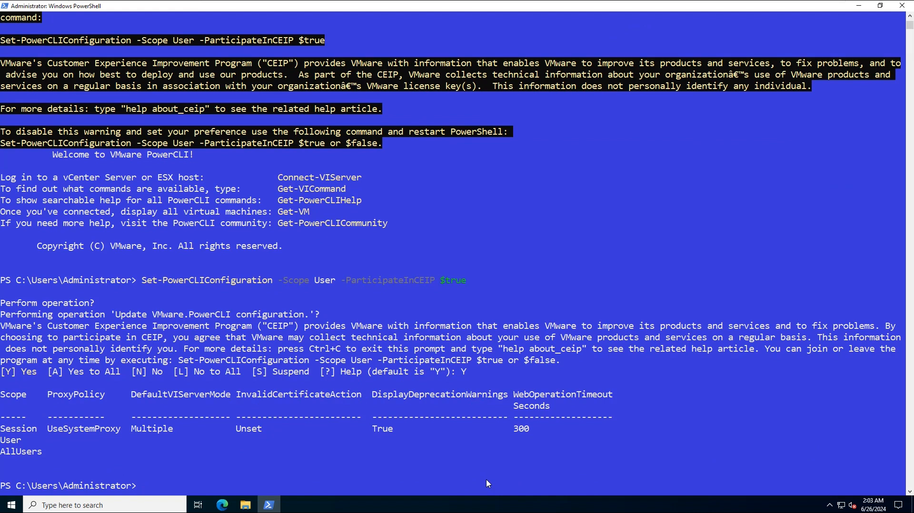
Rerun Get-Module and scroll through the loaded VMware.Sdk and VimAutomation modules.
text(Get-Module)
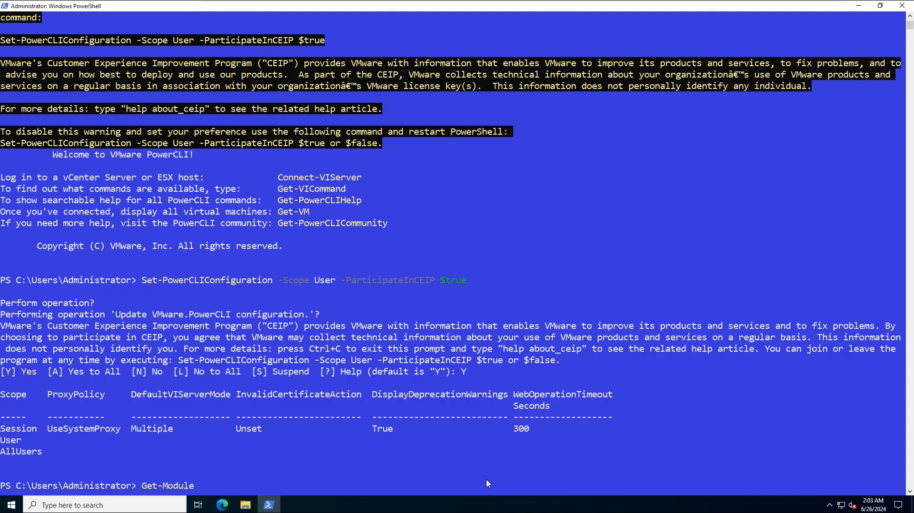
key(Enter)
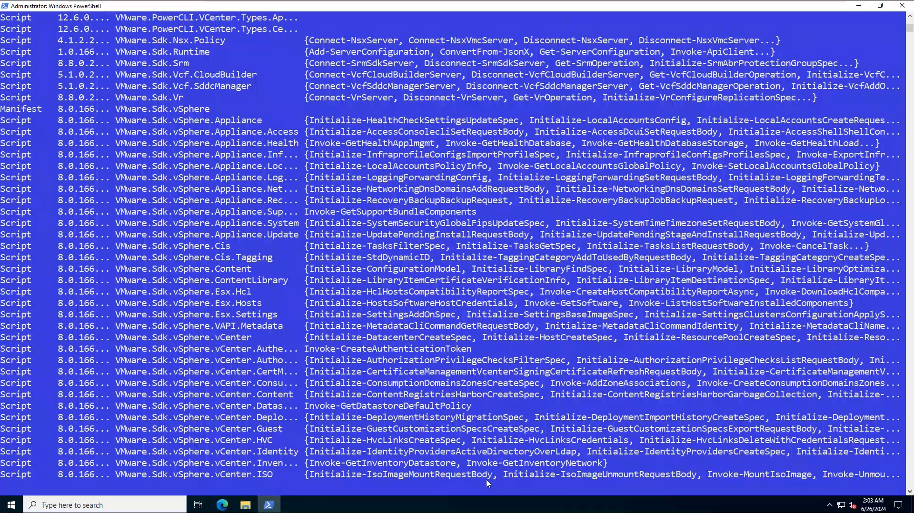
scroll(down, 3)
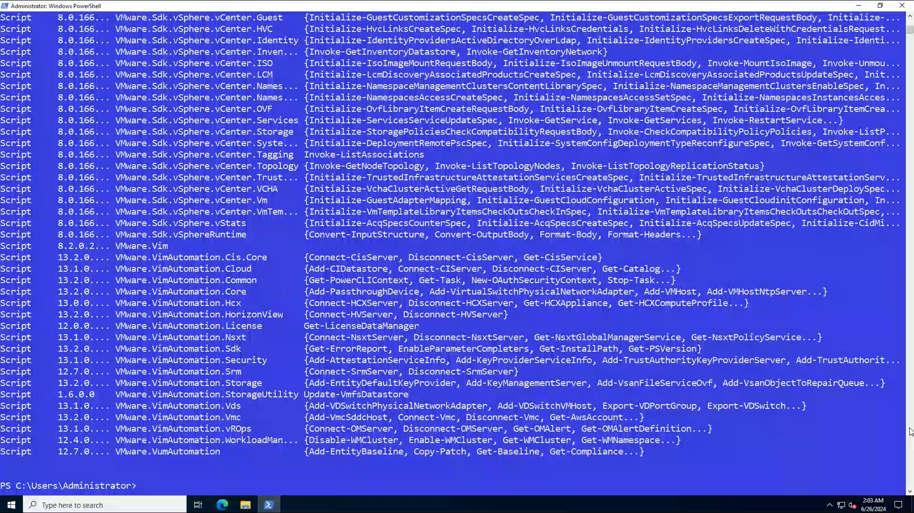